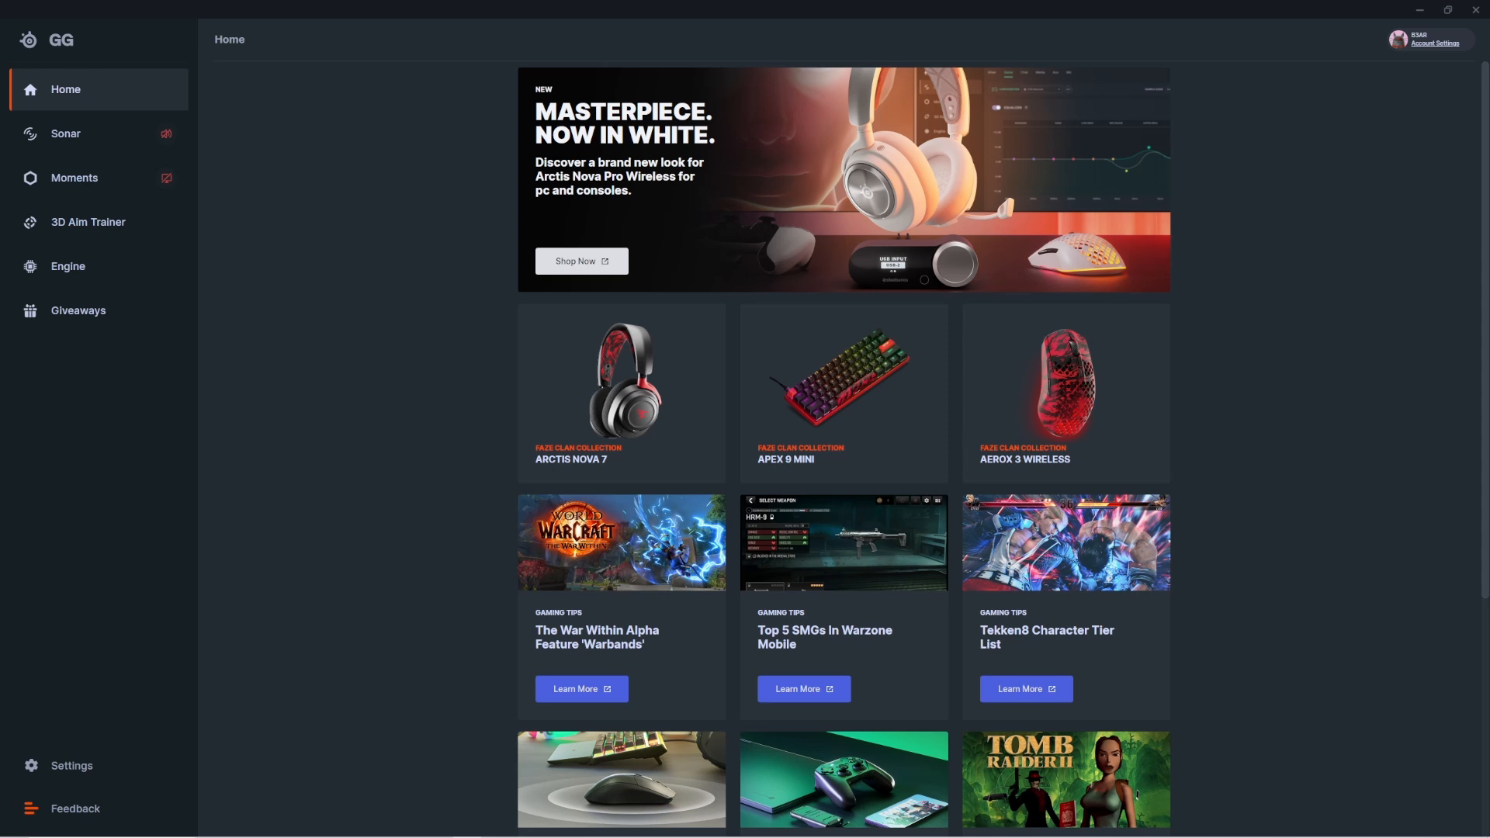
Step: Check for SteelSeries GG updates from Settings > About, confirming 61.0.0 is latest
left_click(70, 765)
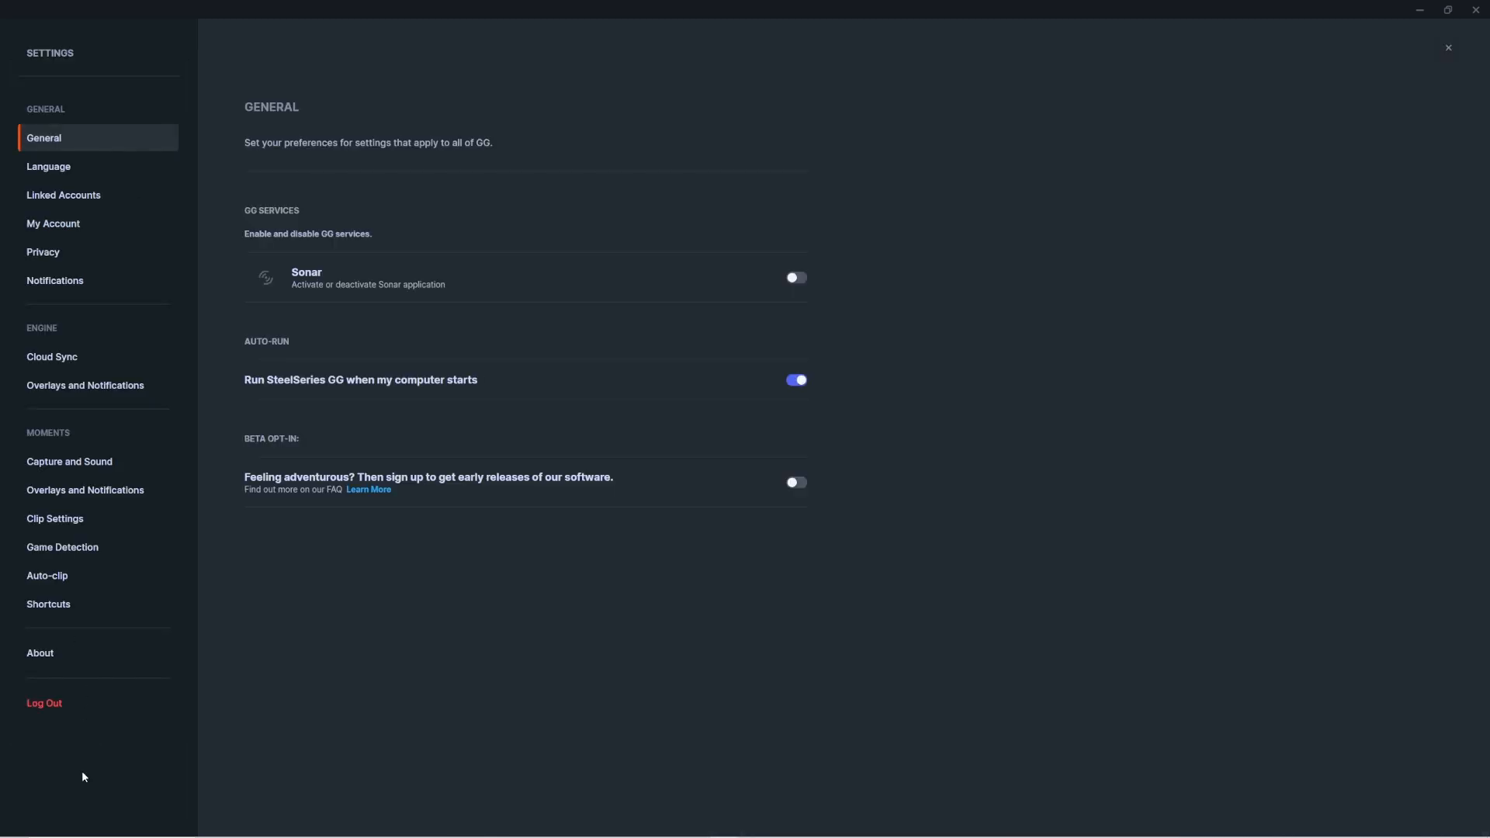
left_click(39, 653)
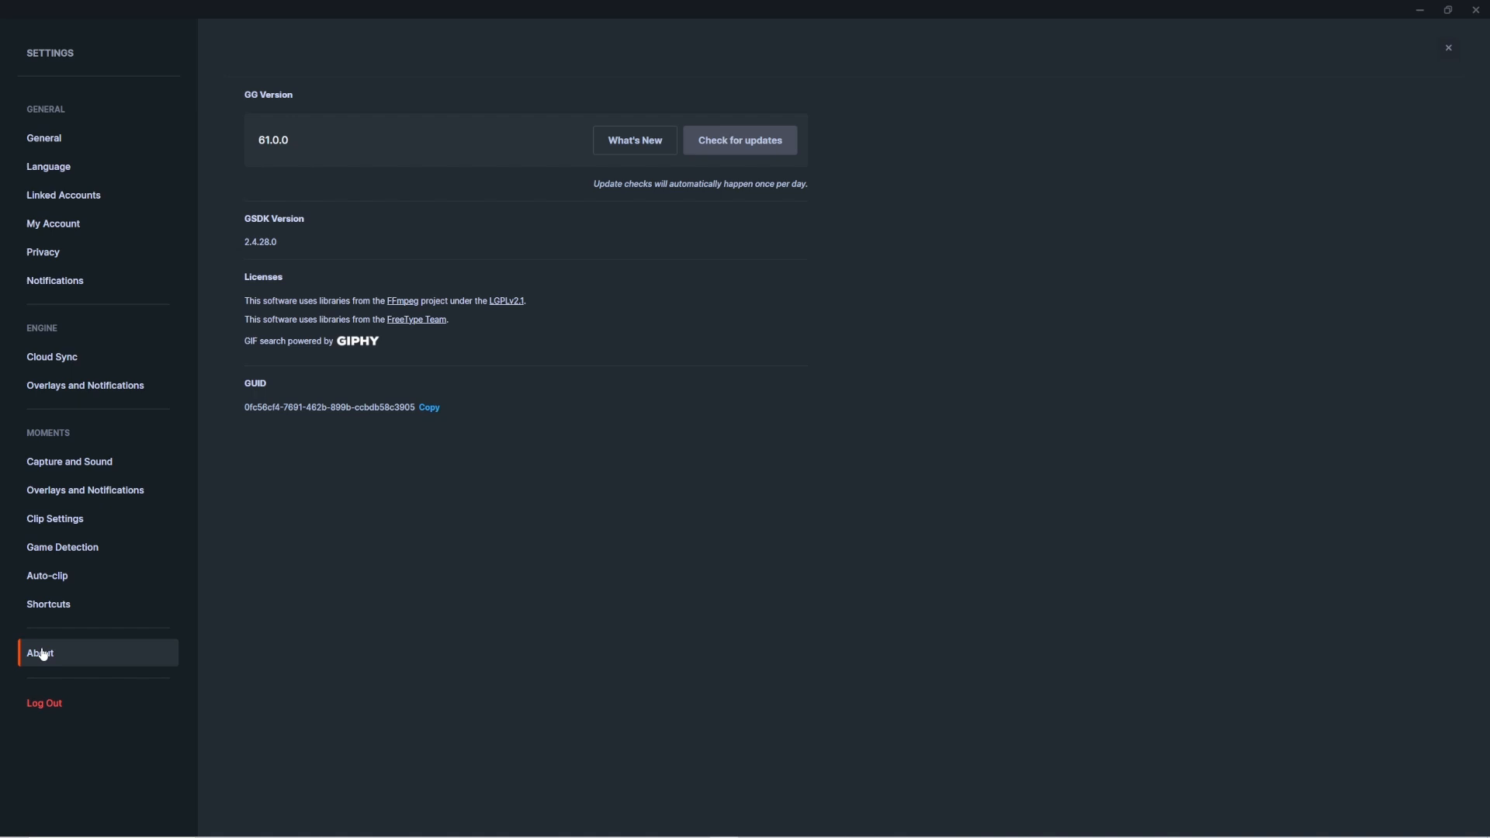
left_click(740, 140)
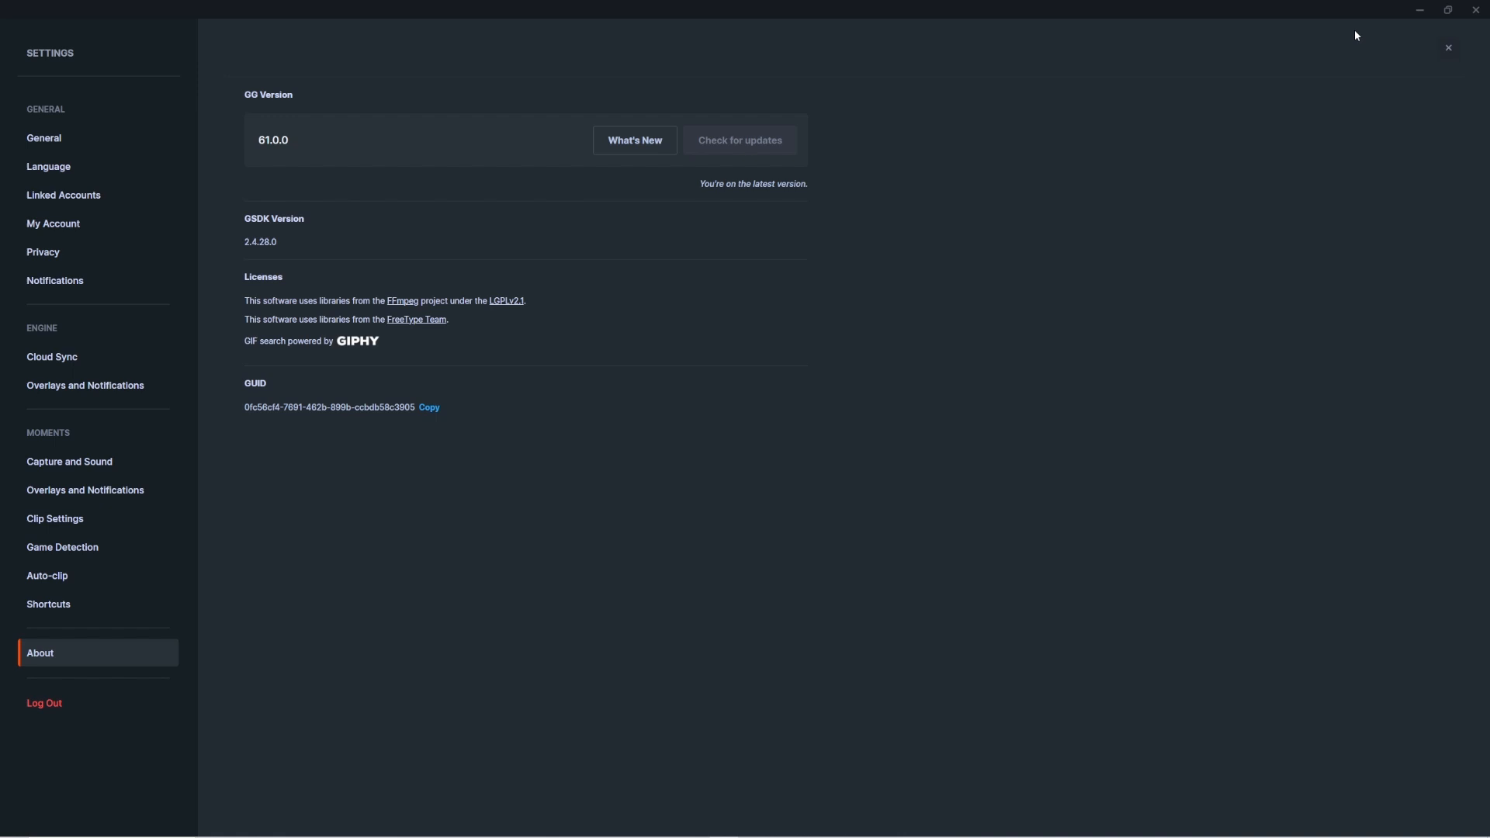
Step: Start the critical Apex Pro TKL Wireless firmware update from the Engine gear list
left_click(1446, 47)
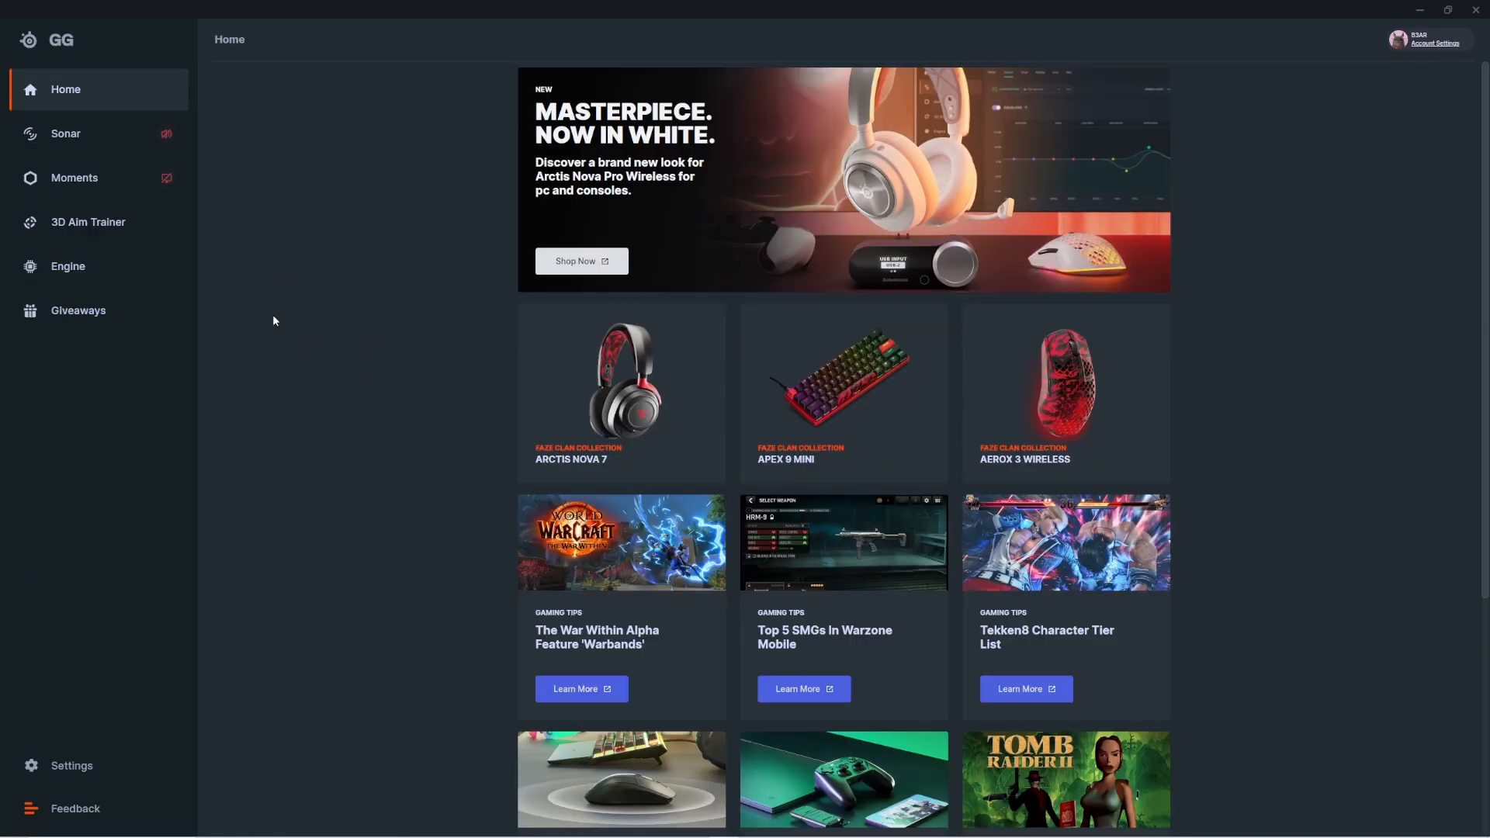
left_click(68, 266)
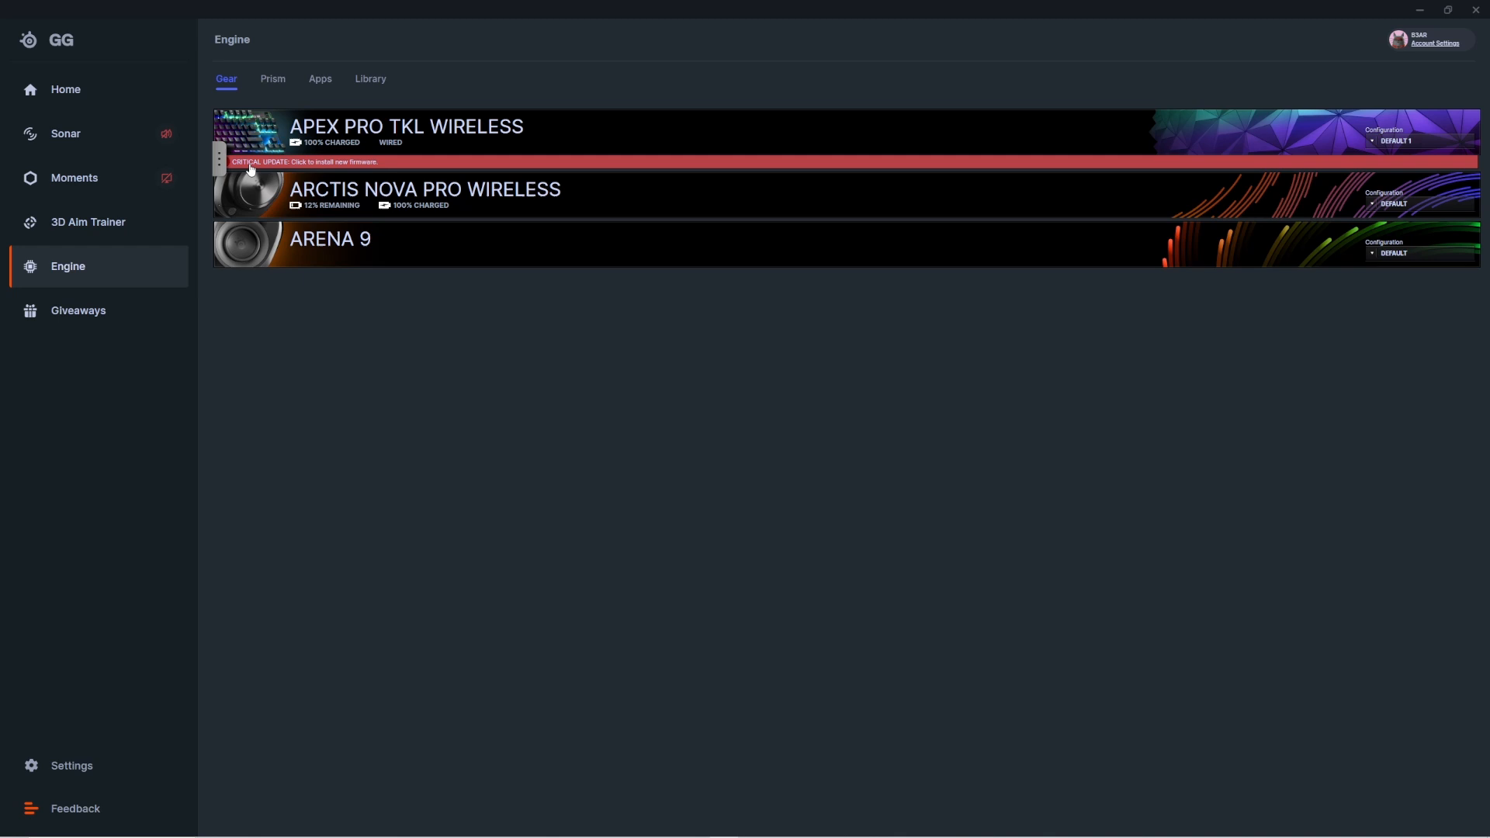
mouse_move(313, 163)
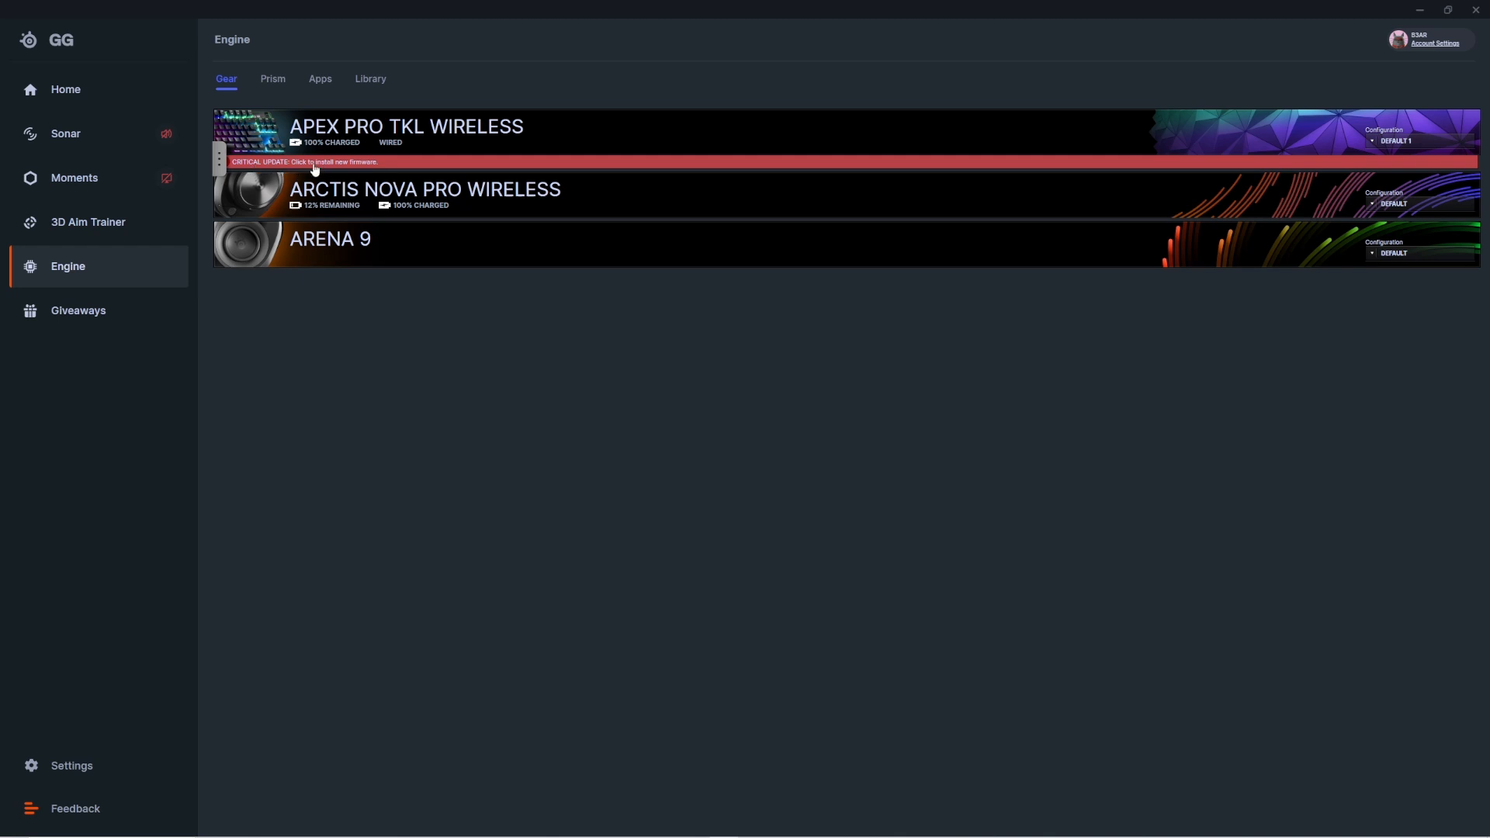
left_click(313, 162)
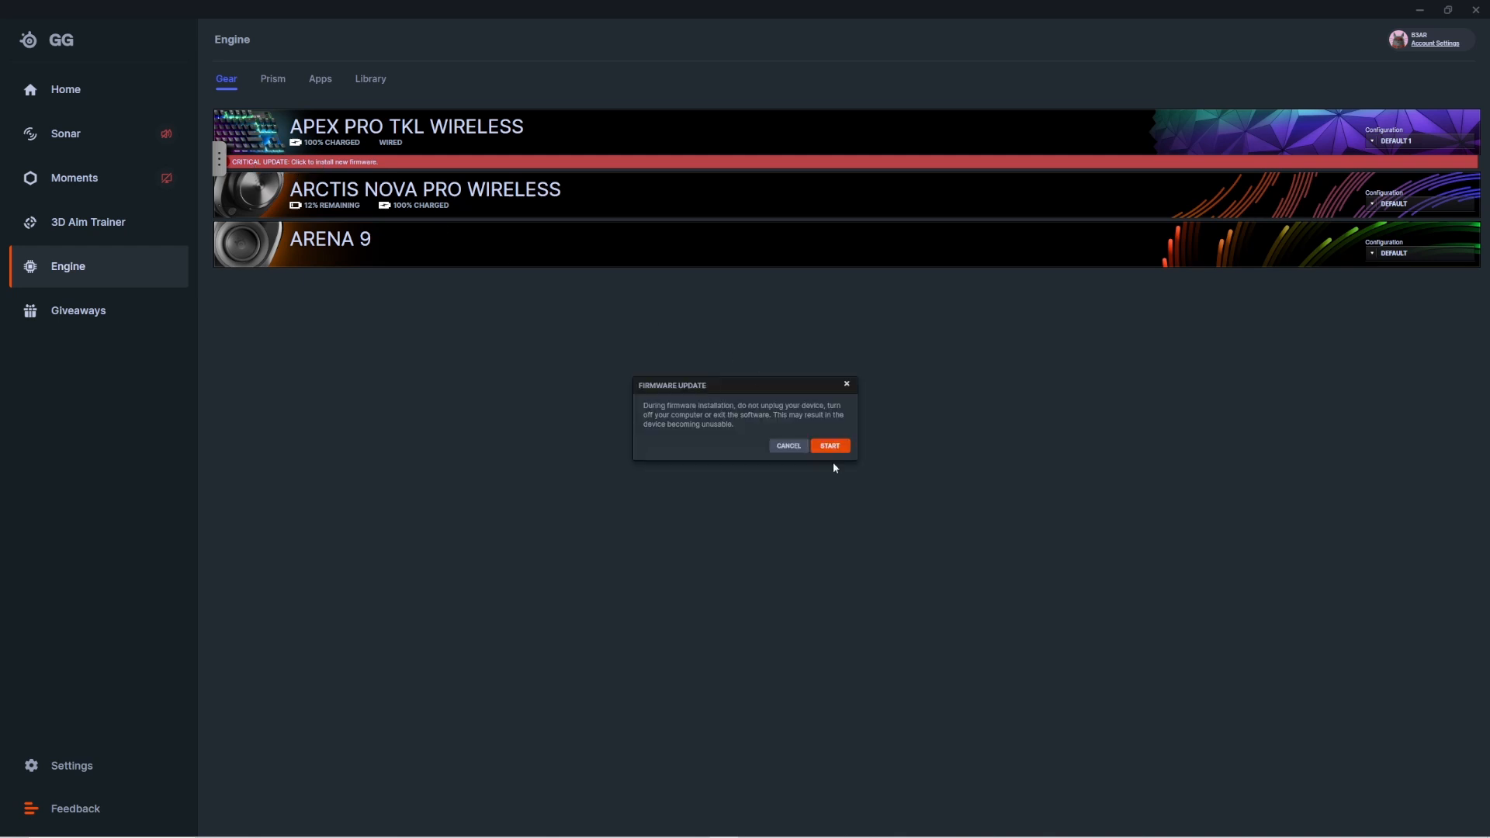
left_click(827, 445)
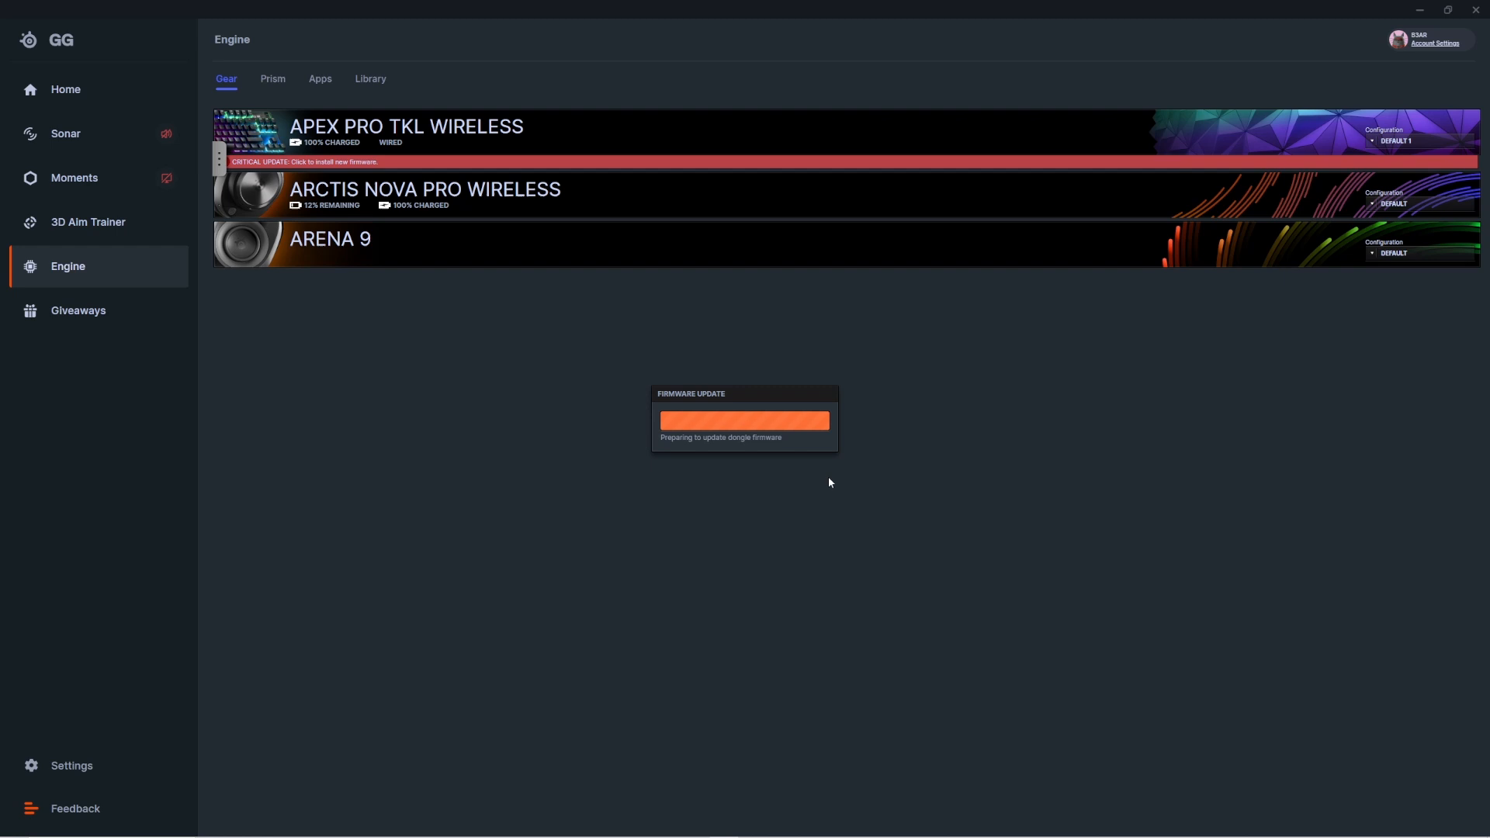